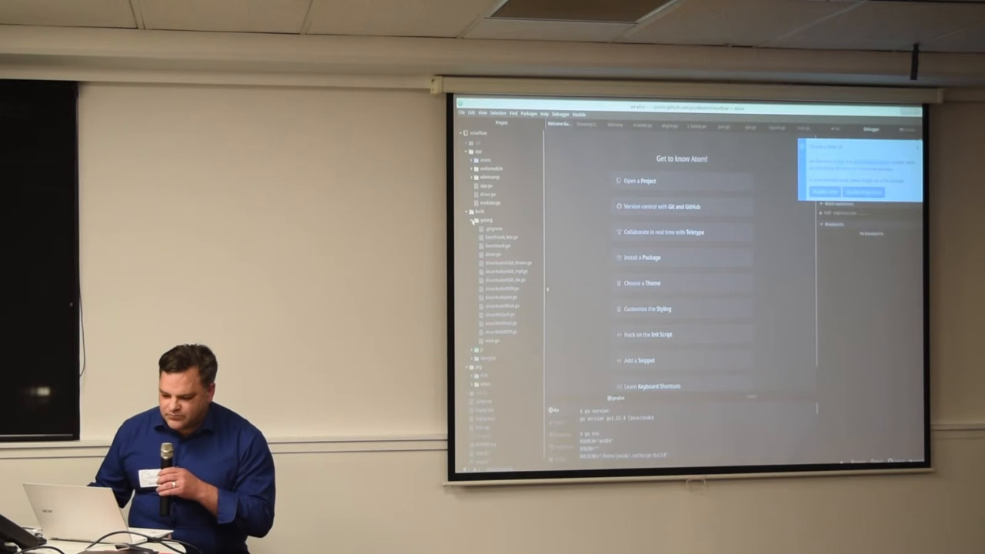
Open todo.go from pkg/vdom/example/todo to view its Render function
click(486, 220)
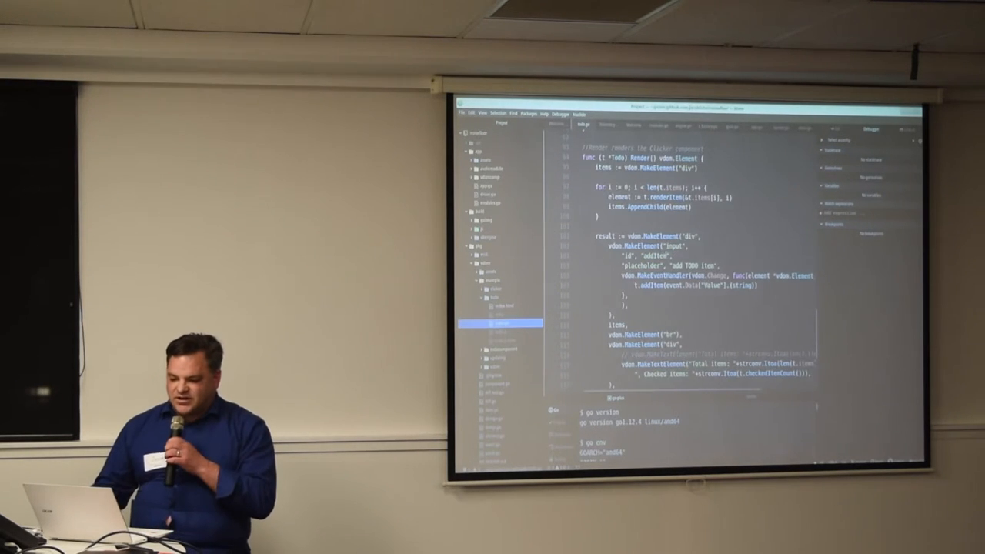
Scroll the project tree up to reach component.go in pkg/vdom
scroll(up, 3)
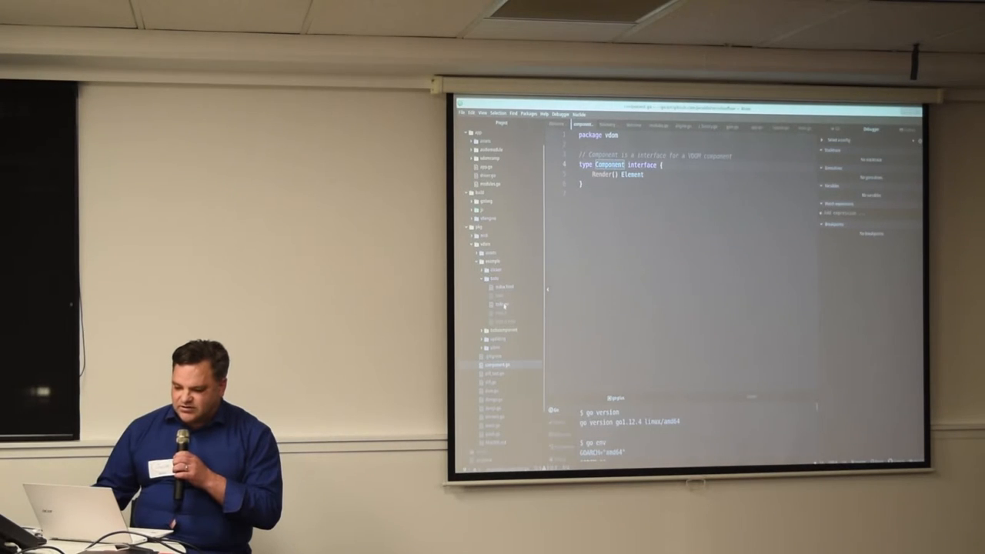
Switch to the terminal to navigate into the noisefloor pkg folder
click(499, 304)
text(cd pkg/v)
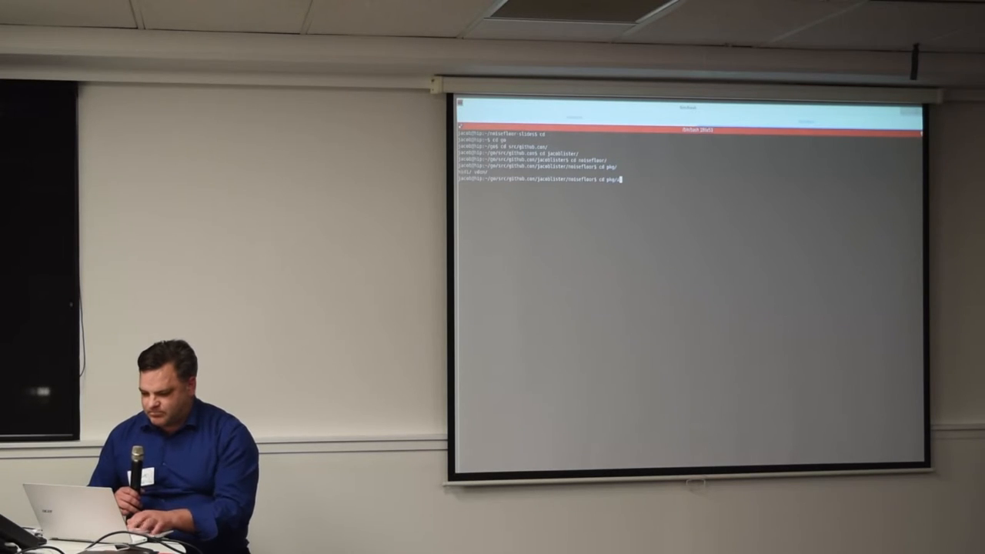
Enter the todocomponent example folder and launch ./todocomponent
key(Return)
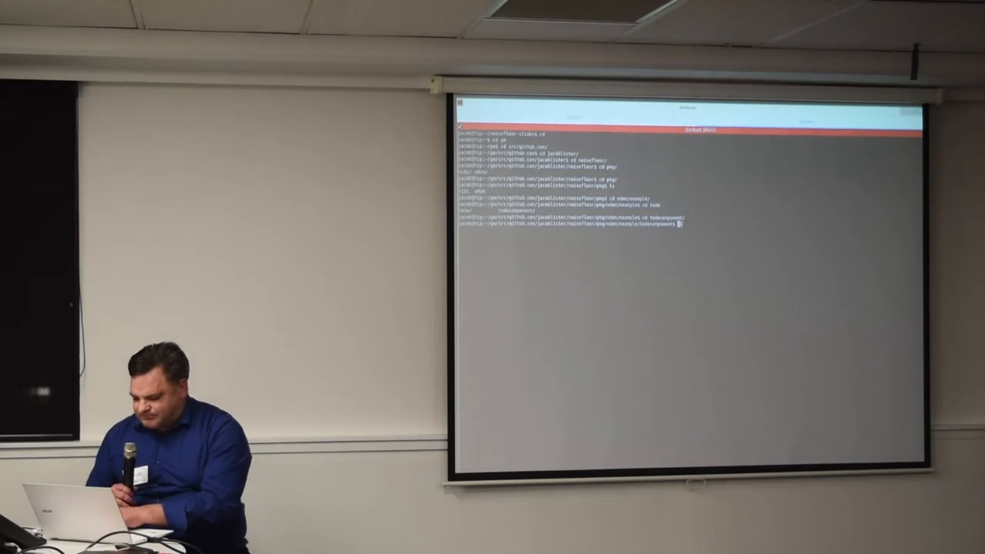
text(./todocomponent)
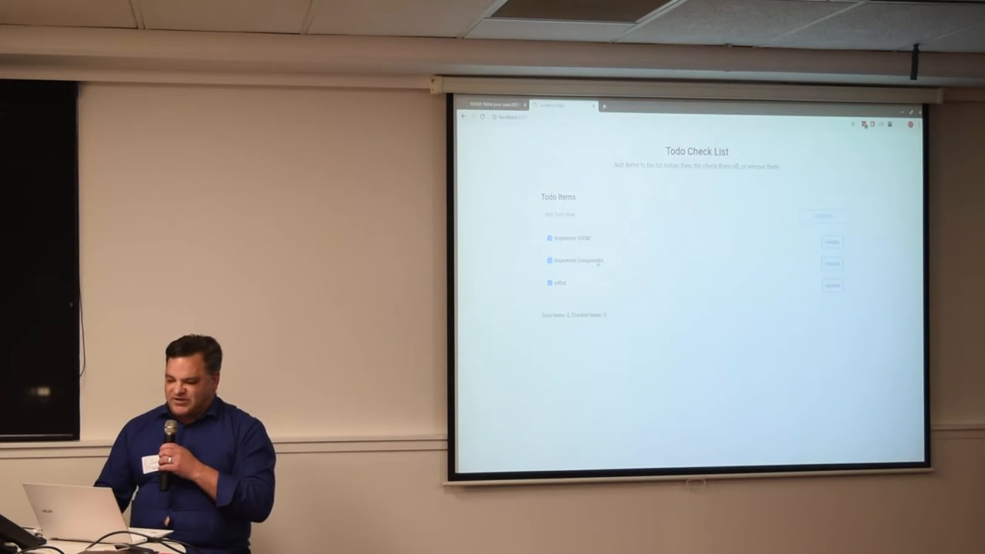
Uncheck the 'Implement Components' item in the Todo Check List
click(548, 260)
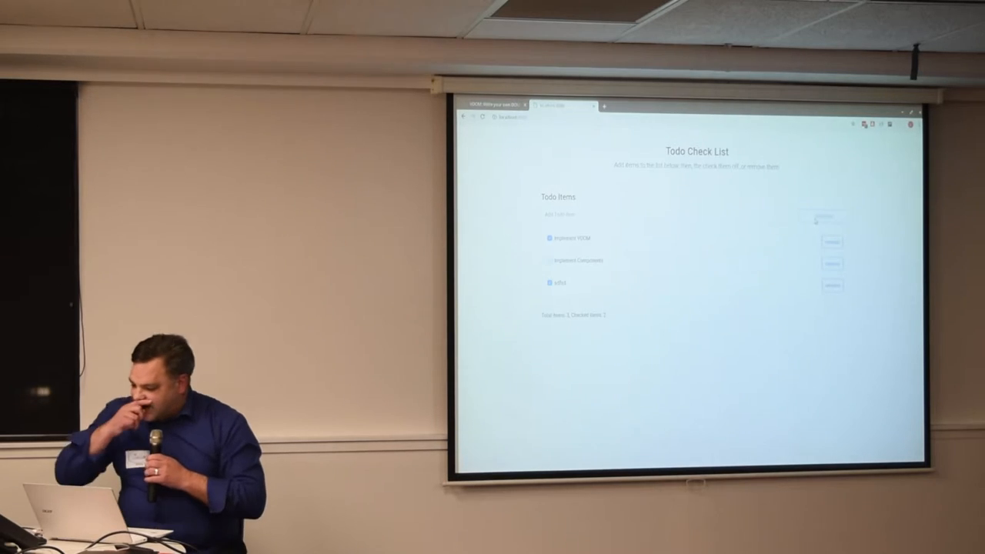